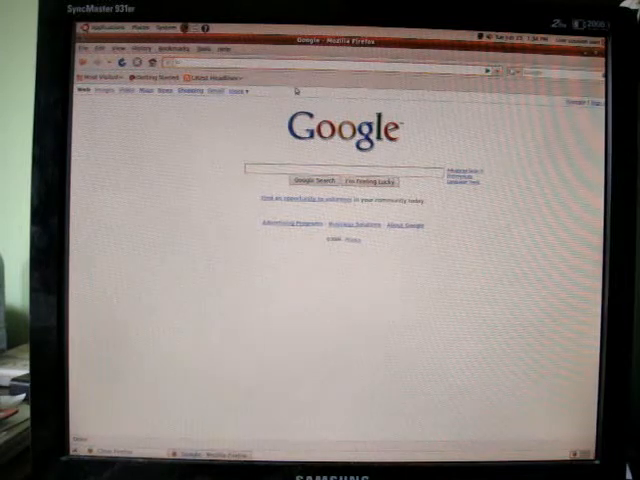
type("www.youtube.com/")
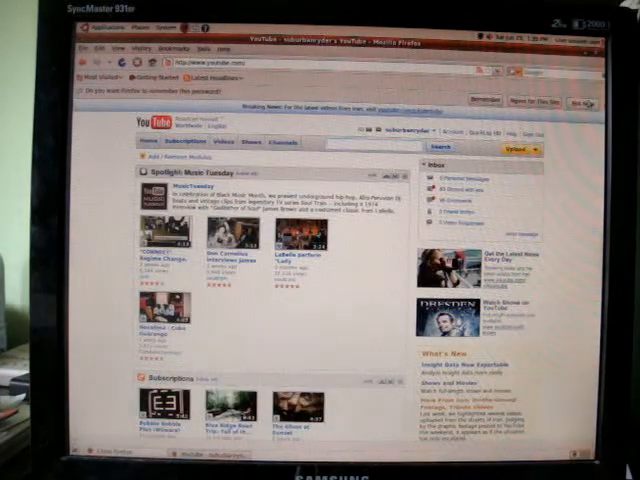
Follow YouTube's Flash notice to Adobe's Flash Player download page
left_click(428, 132)
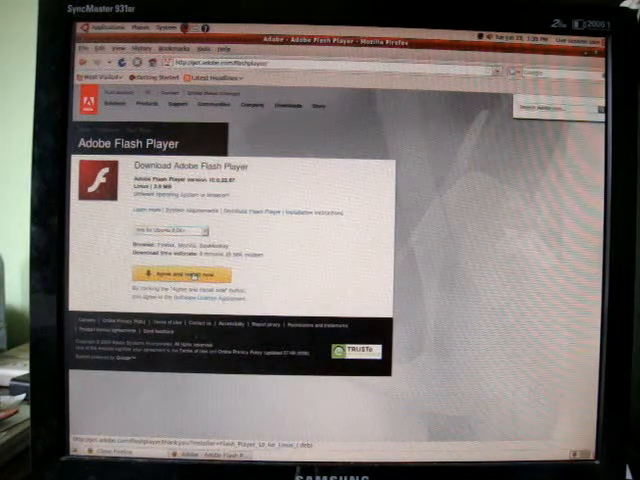
Download the Flash Player package for Ubuntu and hand it to the GDebi Package Installer
left_click(168, 272)
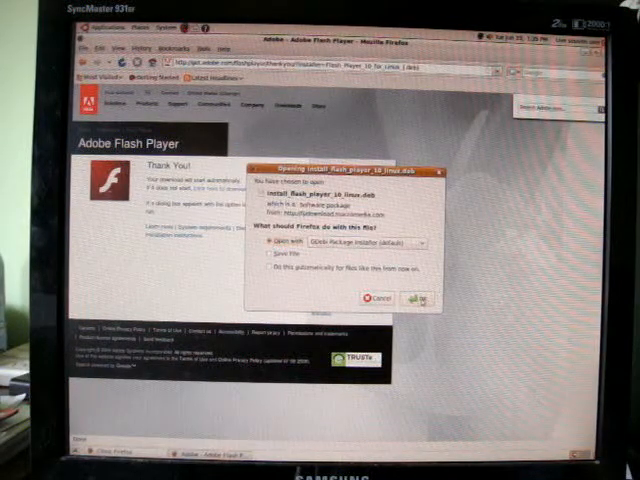
left_click(416, 298)
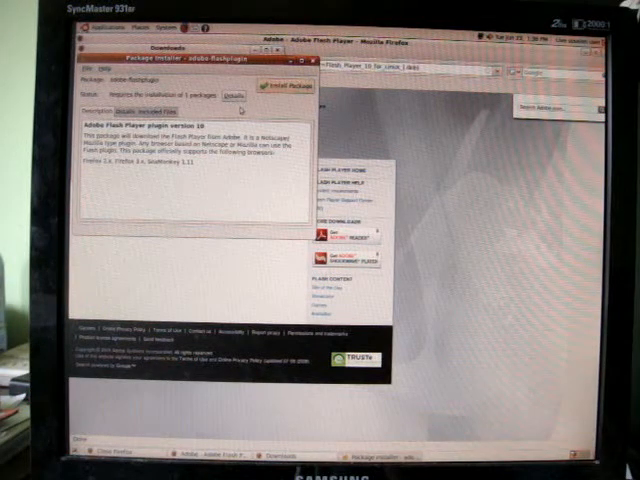
Install the Adobe Flash Player version 10 plugin package and let it finish
left_click(284, 86)
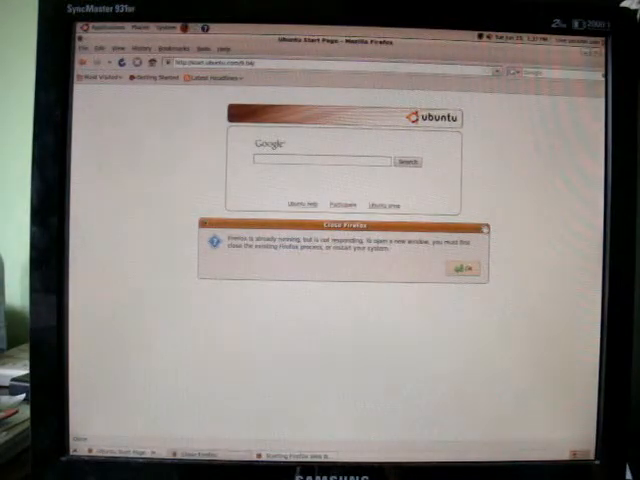
Dismiss the 'Firefox is already running' warning to get back to the YouTube channel page
left_click(468, 268)
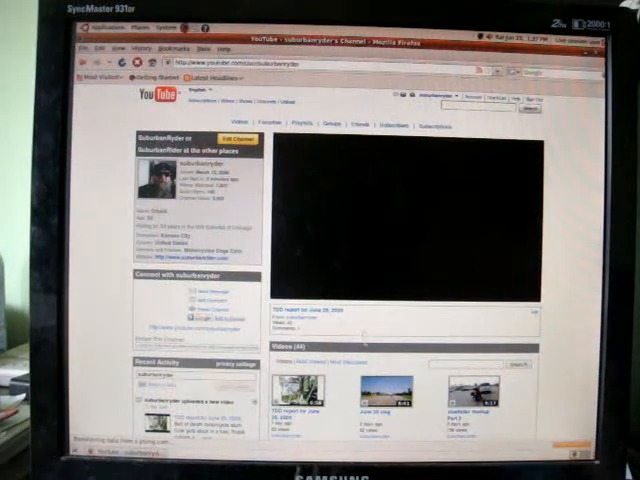
left_click(408, 224)
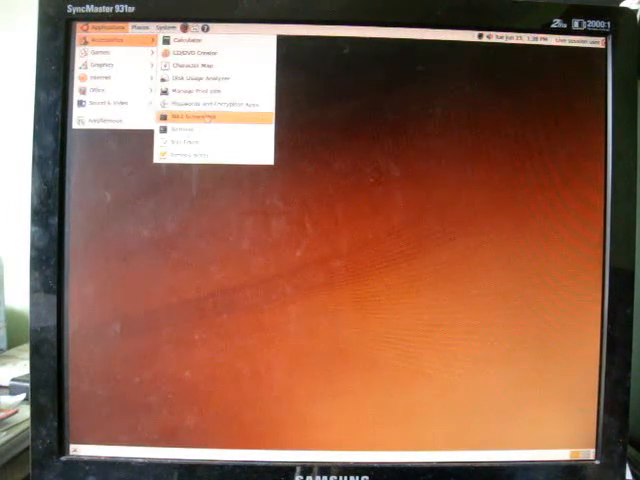
Launch Take Screenshot from Accessories, set to grab the whole desktop
left_click(190, 120)
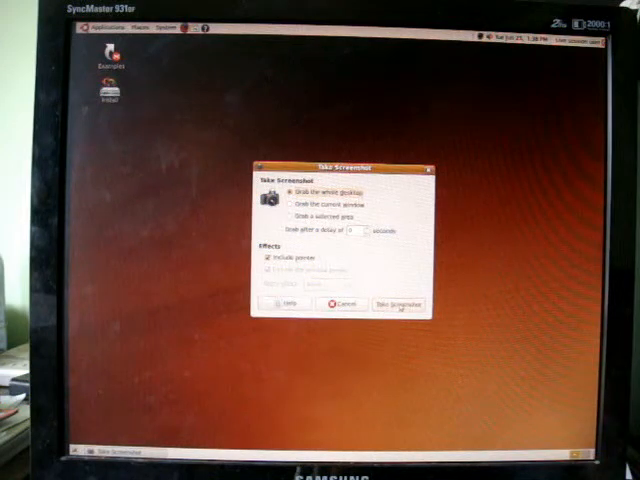
left_click(392, 304)
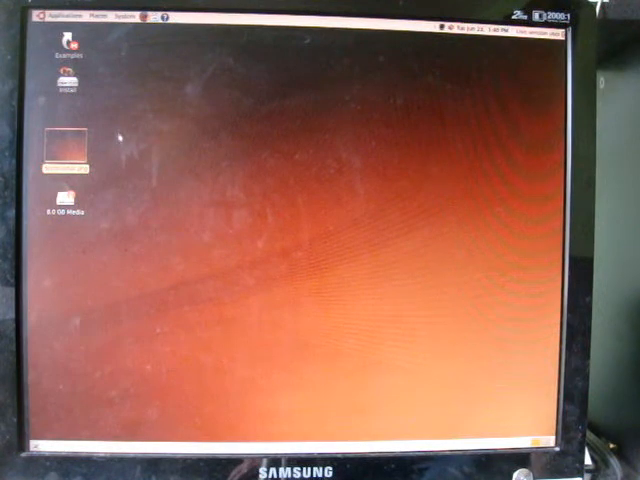
Choose Shut Down from the System menu after briefly checking Applications
left_click(62, 16)
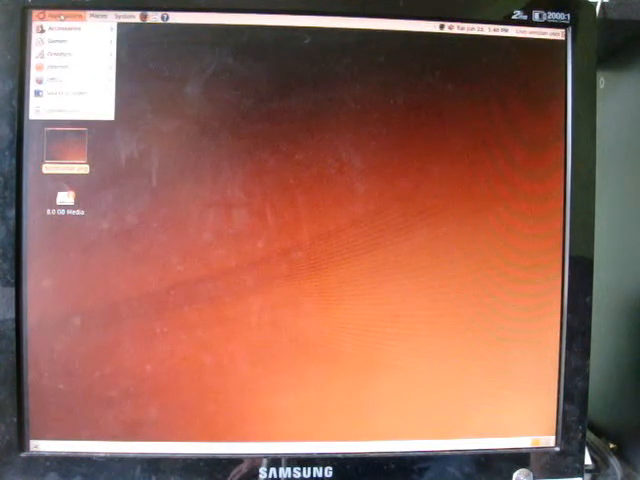
left_click(98, 16)
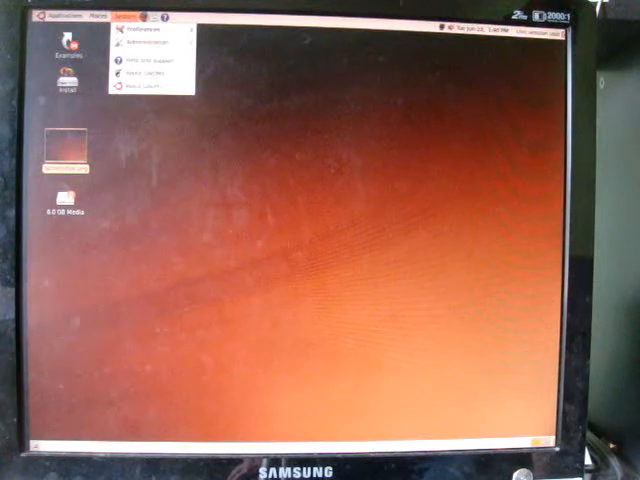
left_click(124, 18)
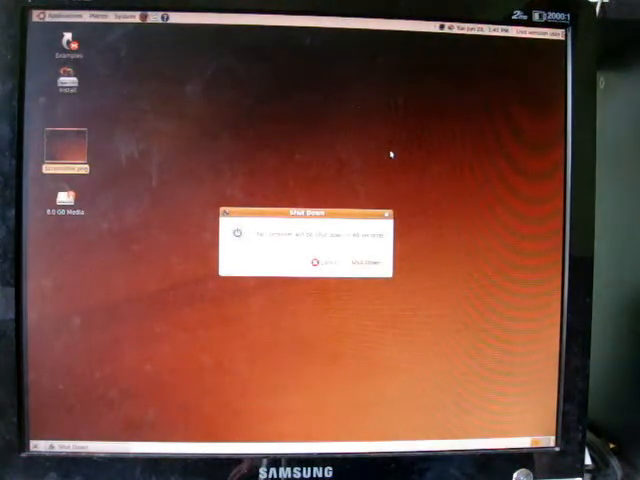
Confirm the shutdown so the GNOME session ends
left_click(364, 262)
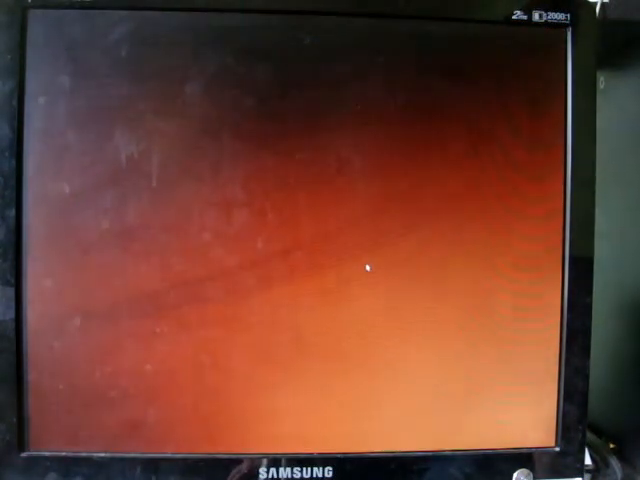